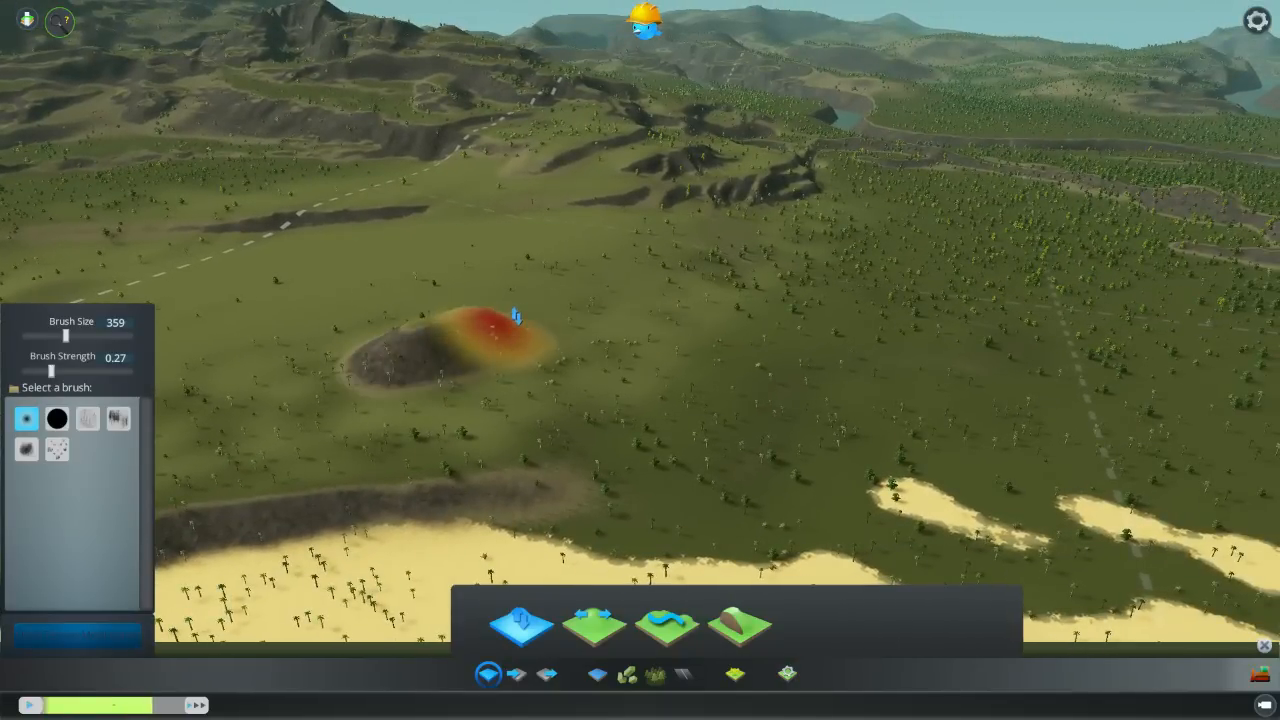
Raise a mound on the grassland, then build it into a tall twin-topped peak
drag(500, 330, 820, 337)
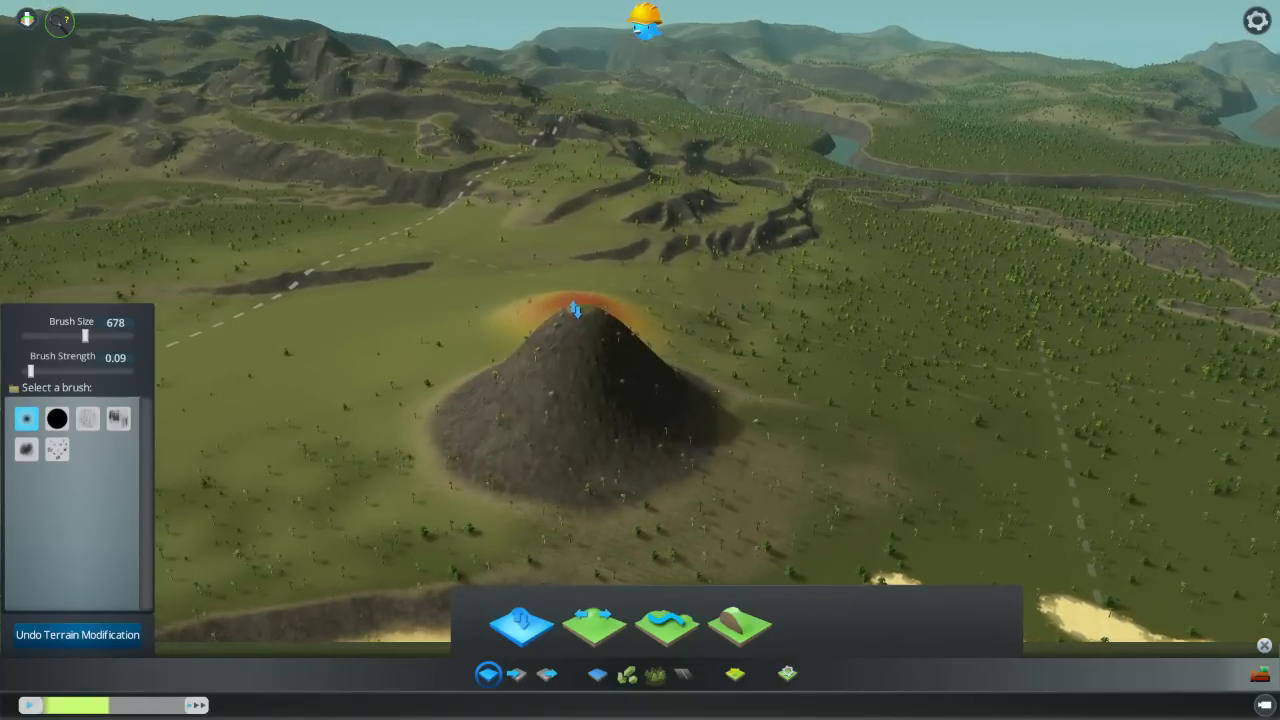
drag(575, 310, 605, 325)
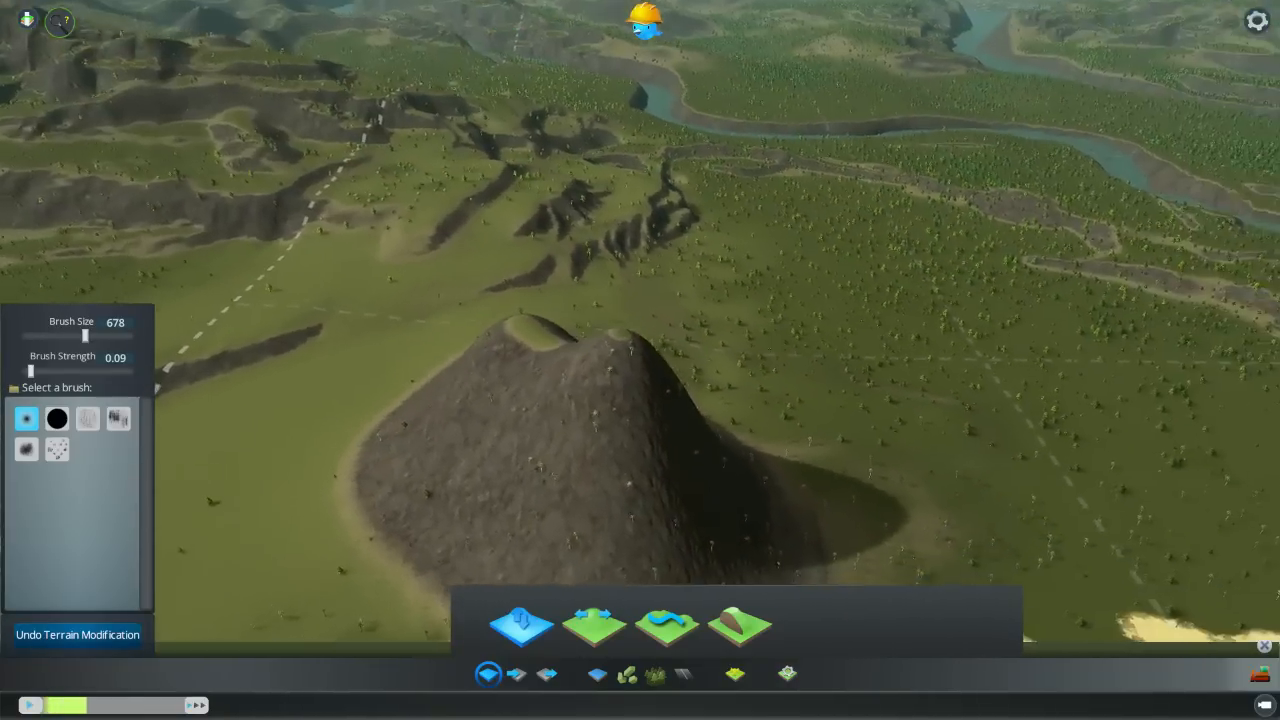
click(645, 413)
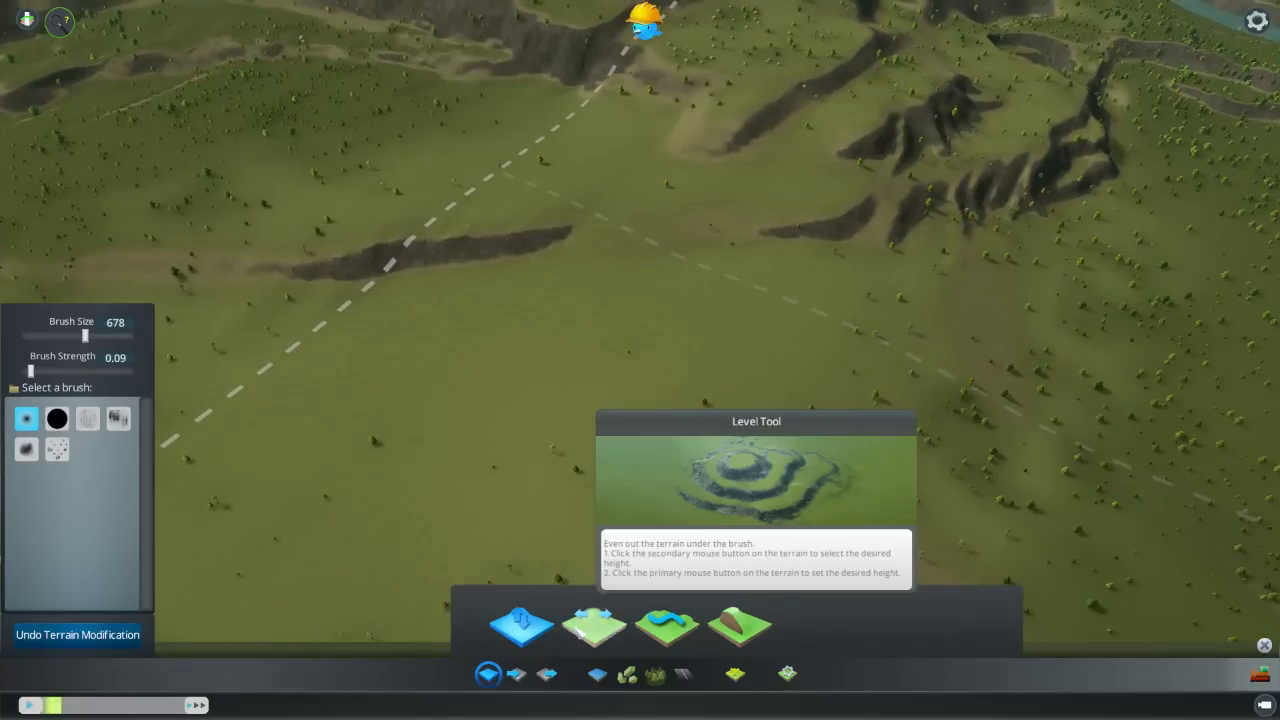
Sample the ridge height (416.49) and level the ridge top to it
right_click(360, 240)
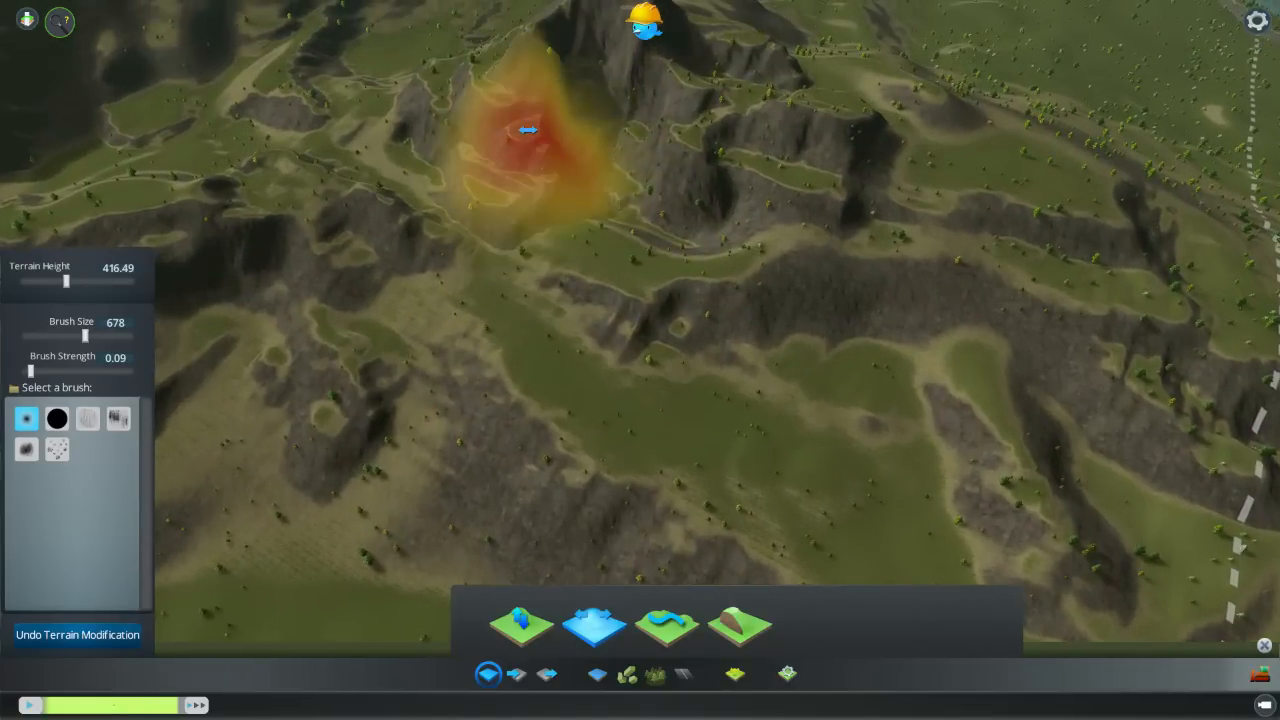
drag(530, 130, 603, 123)
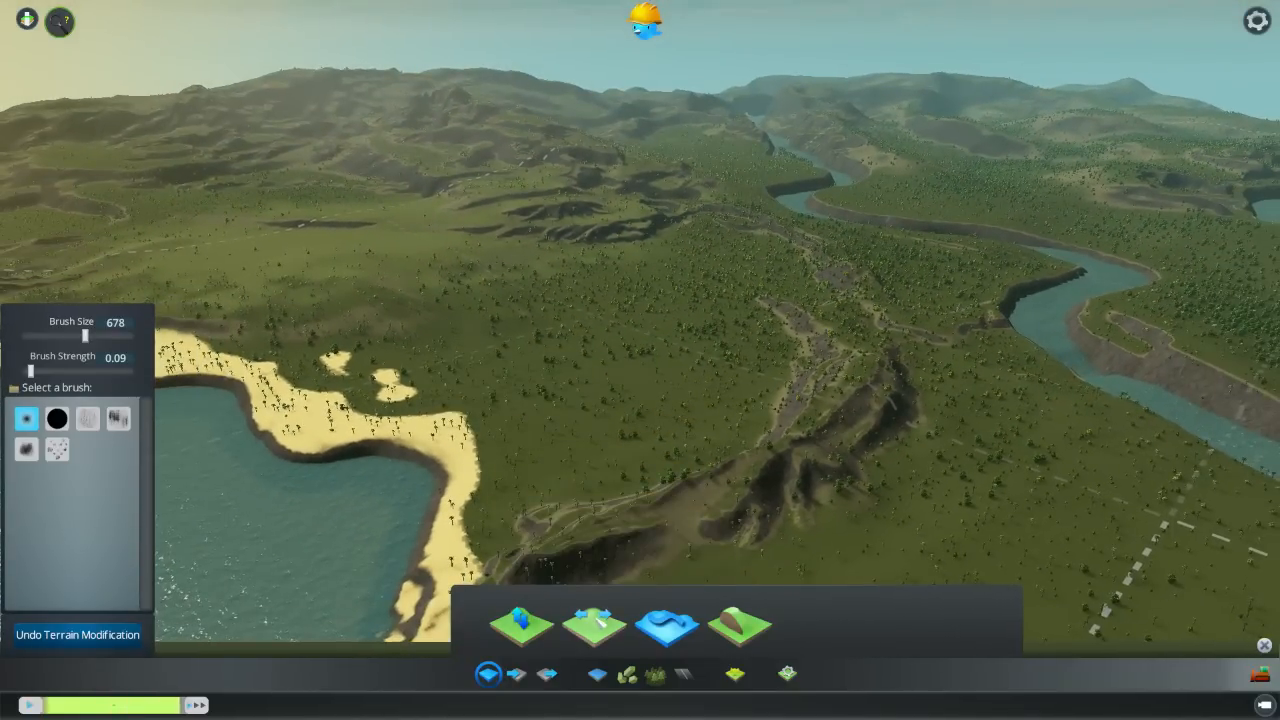
Soften the jagged ground beside the ridge near the sandy bay
click(600, 632)
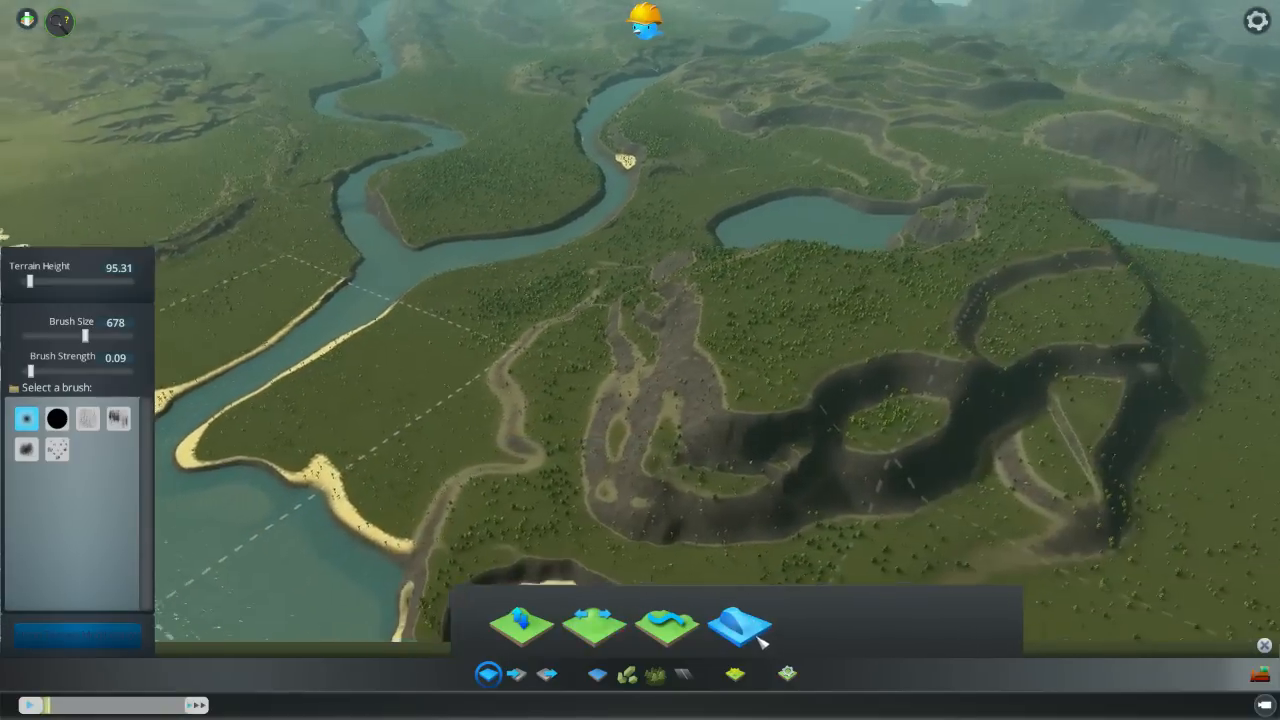
mouse_move(740, 635)
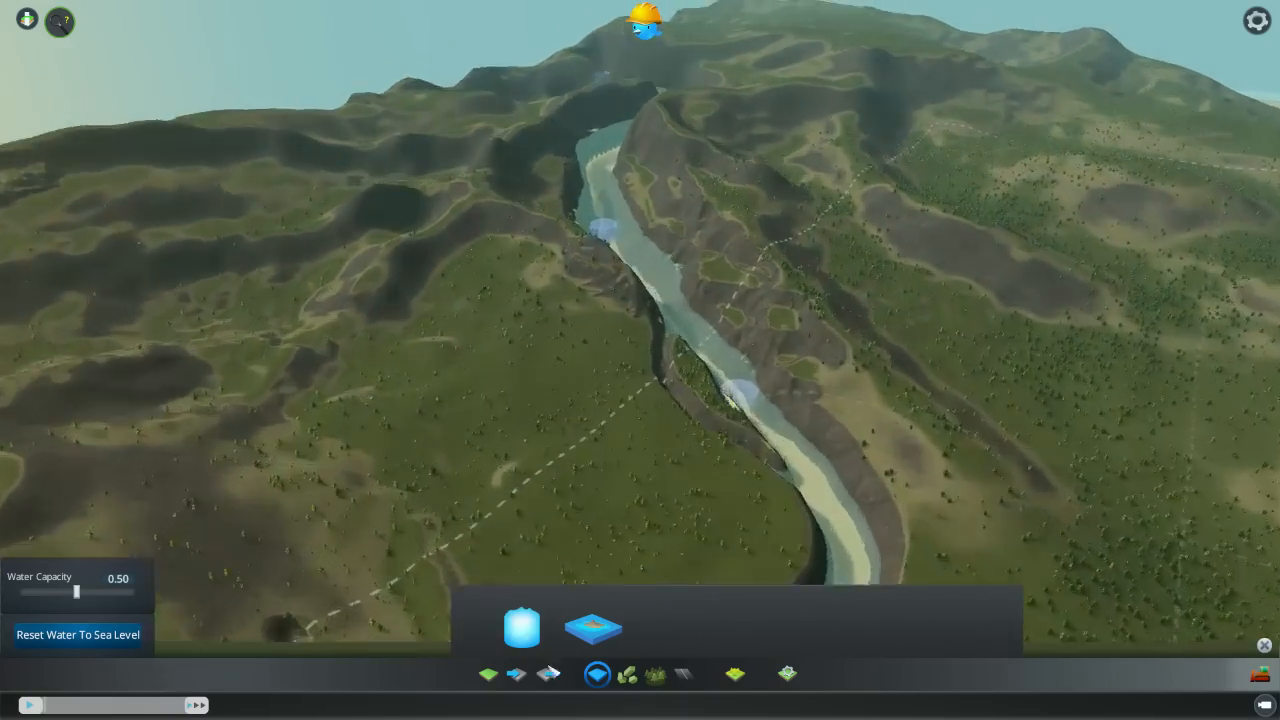
Return to Level Terrain and flatten the canyon lakebed to height 29.15
click(502, 672)
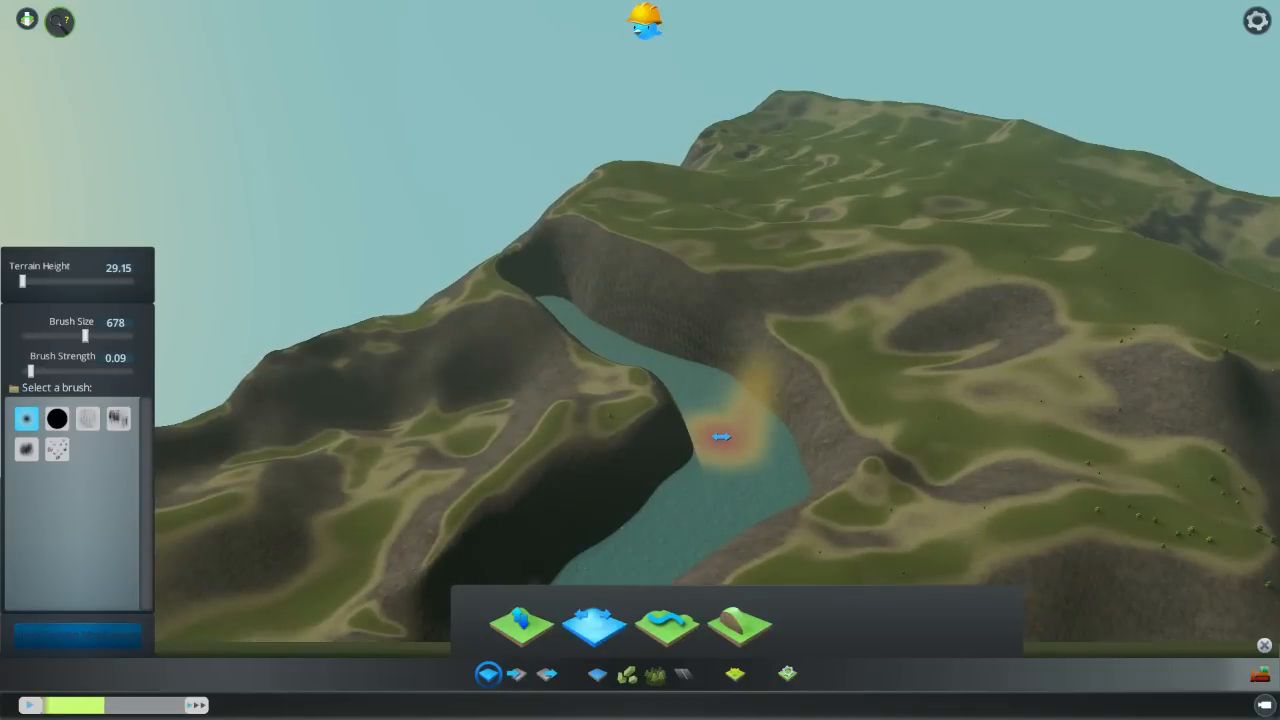
drag(720, 437, 607, 324)
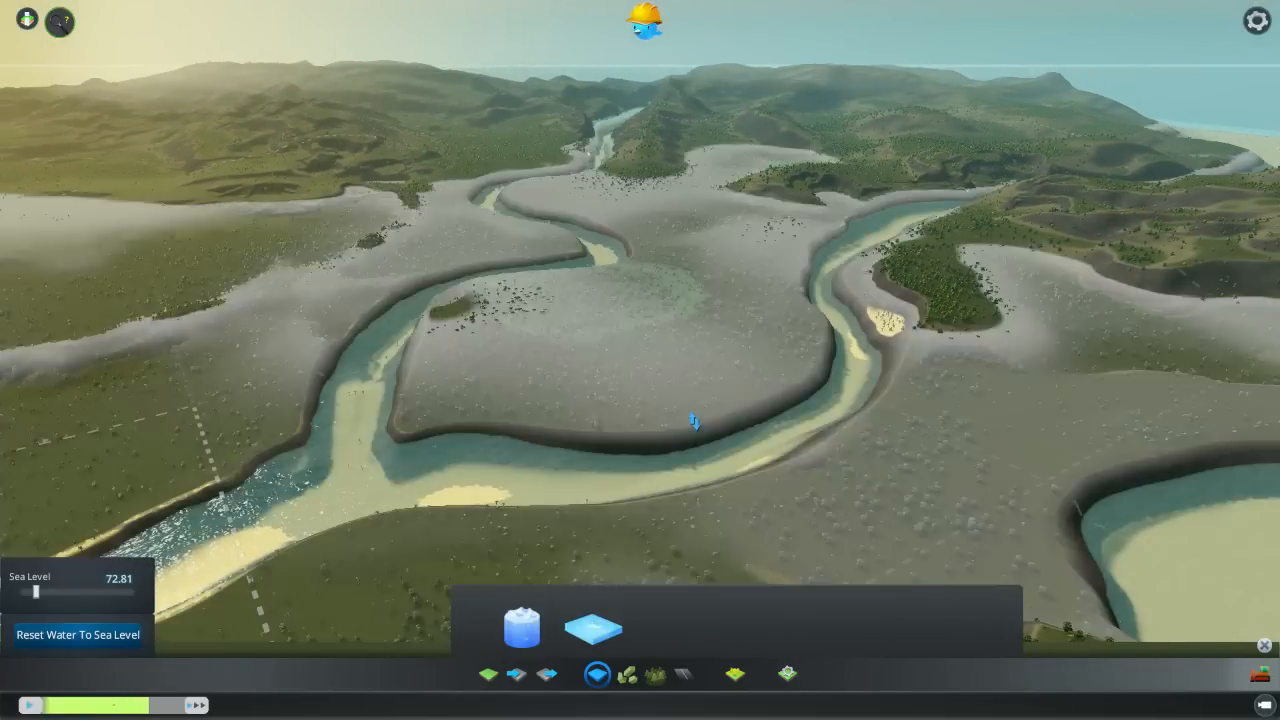
Raise the sea level back over the lowlands, flooding the coast and river mouth
drag(33, 591, 140, 591)
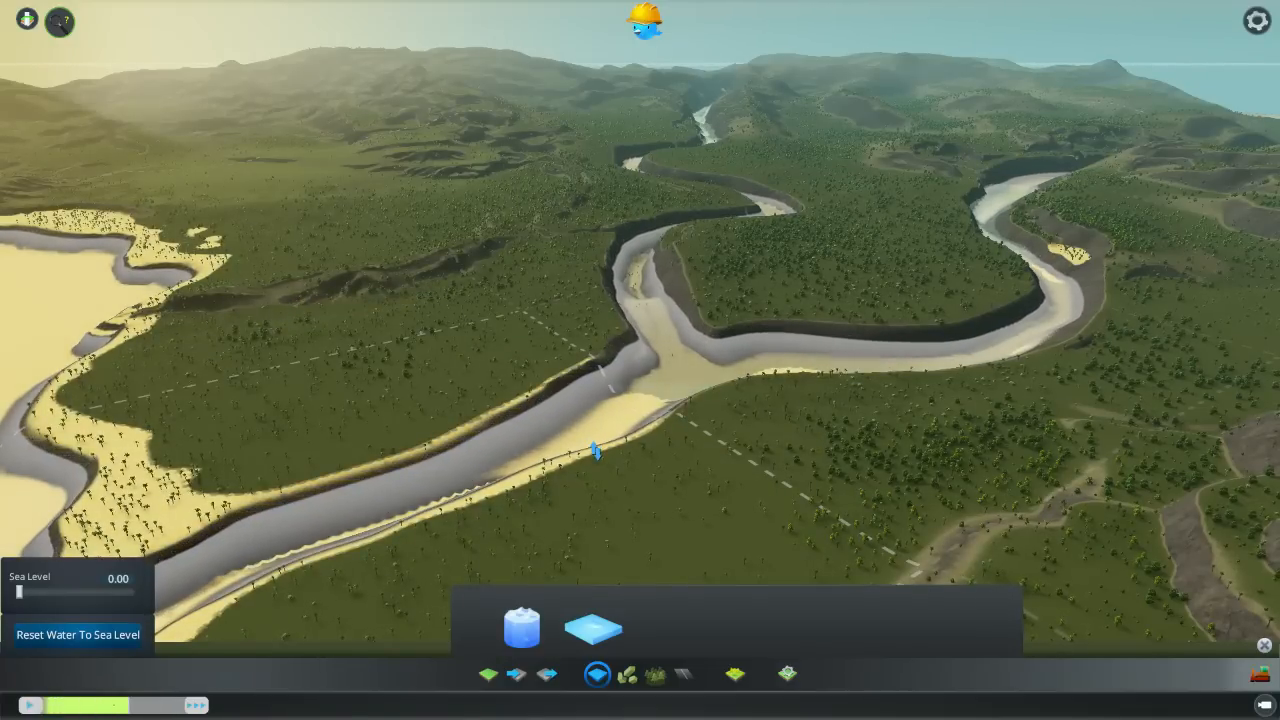
drag(18, 592, 40, 592)
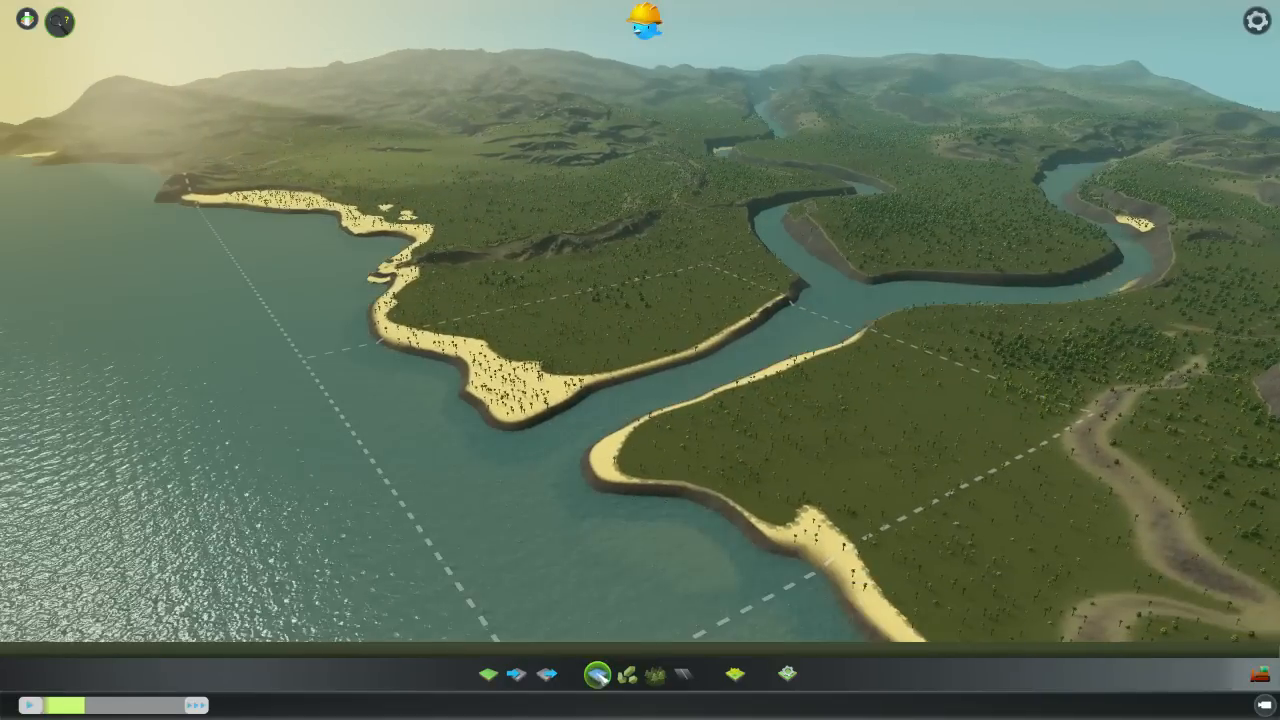
click(596, 673)
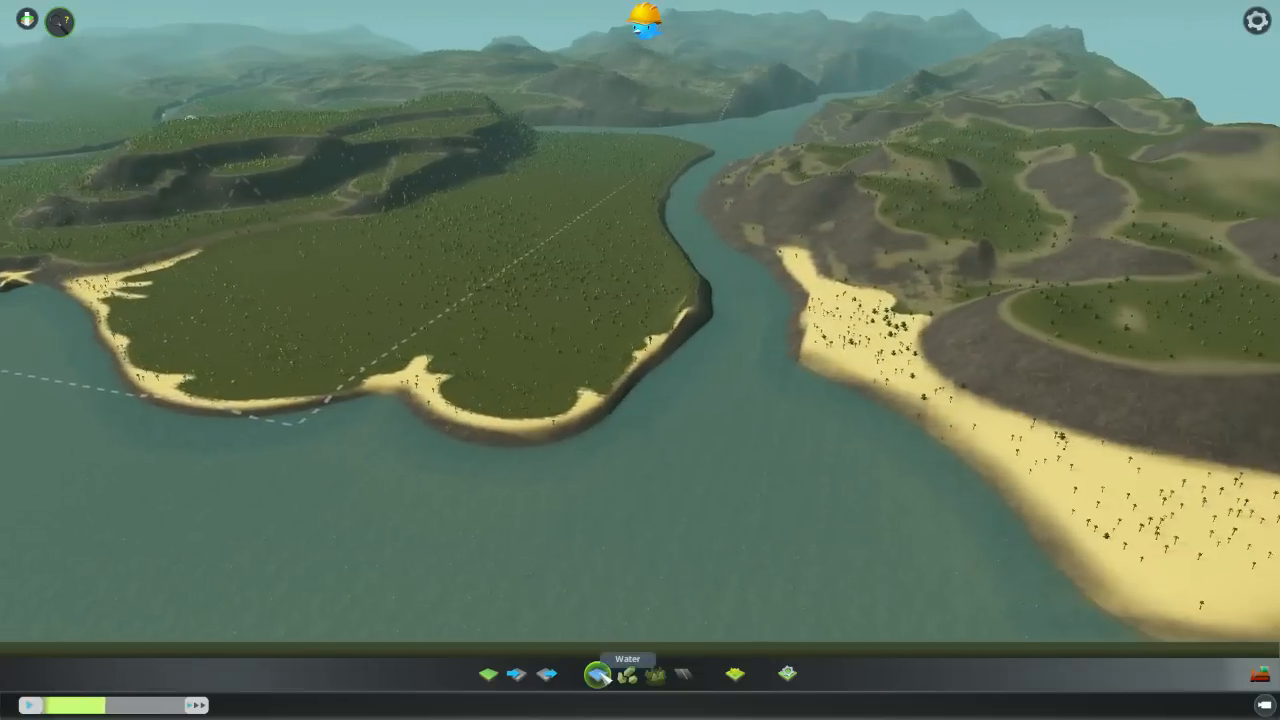
Open the Terrain tools for Shift Terrain with brush size 678, strength 0.09
click(599, 673)
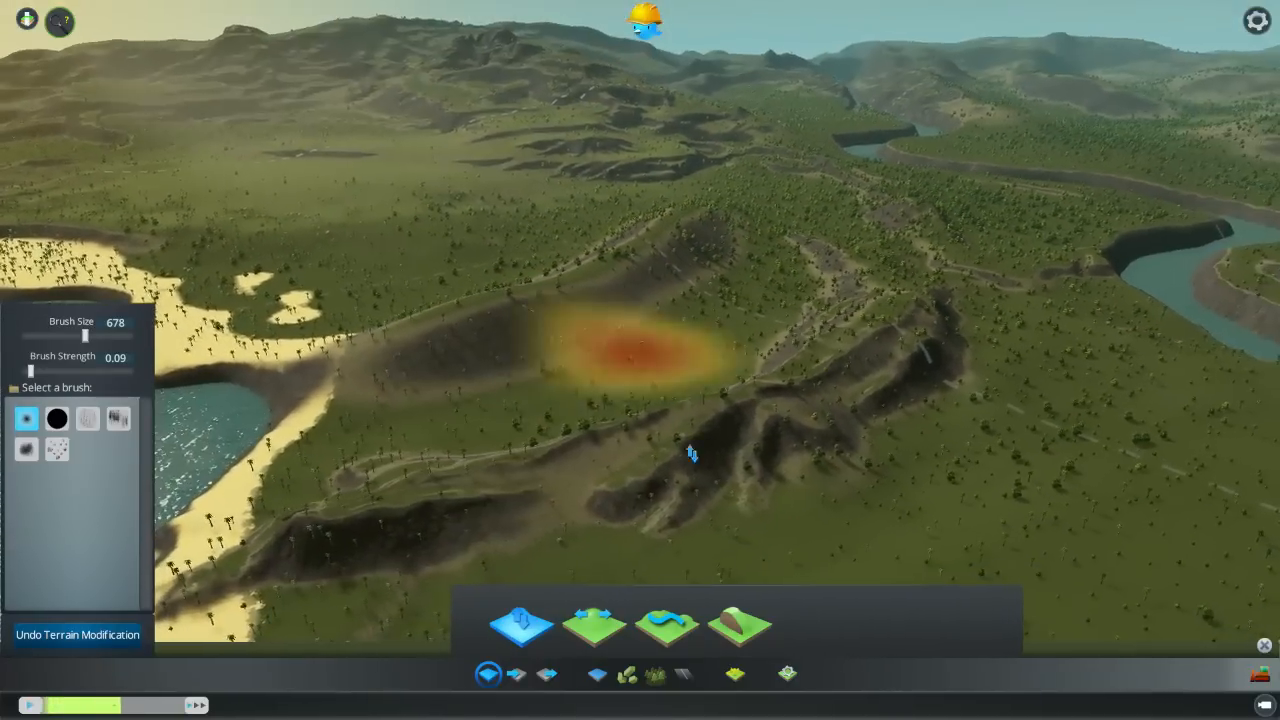
mouse_move(510, 645)
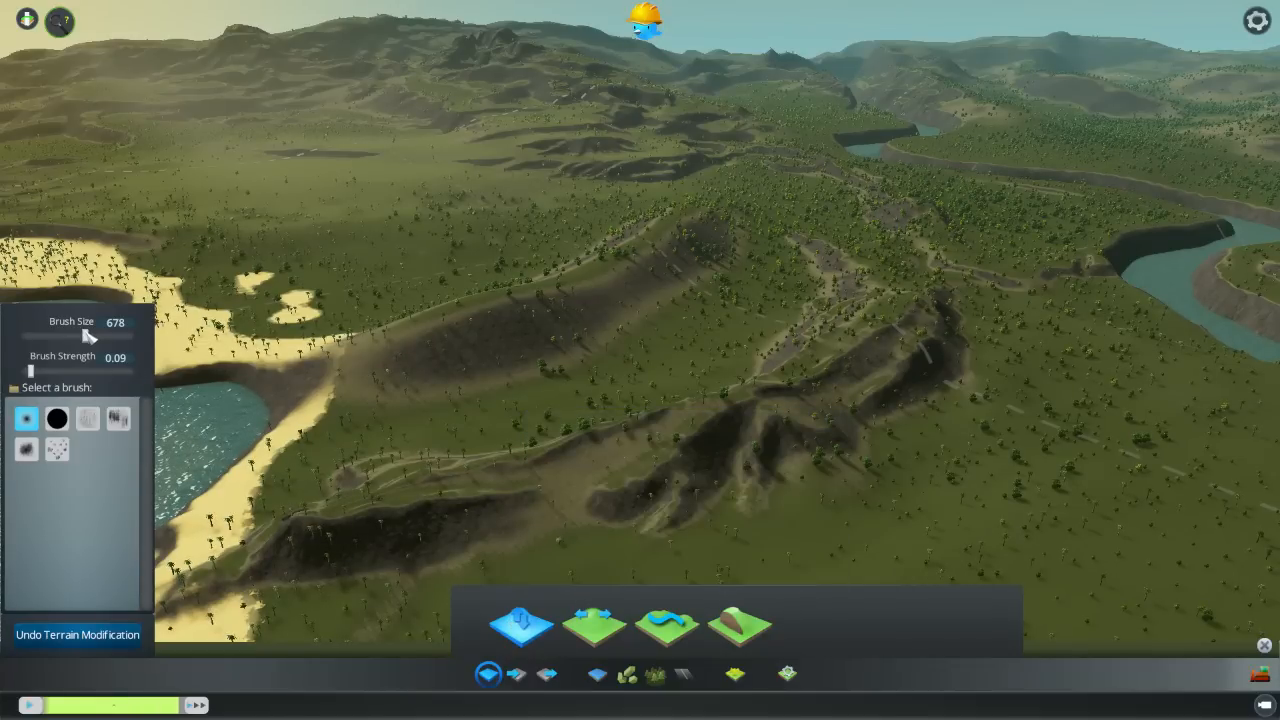
Reduce the brush to size 59, strength 0.04, and select Level Terrain
drag(90, 337, 28, 337)
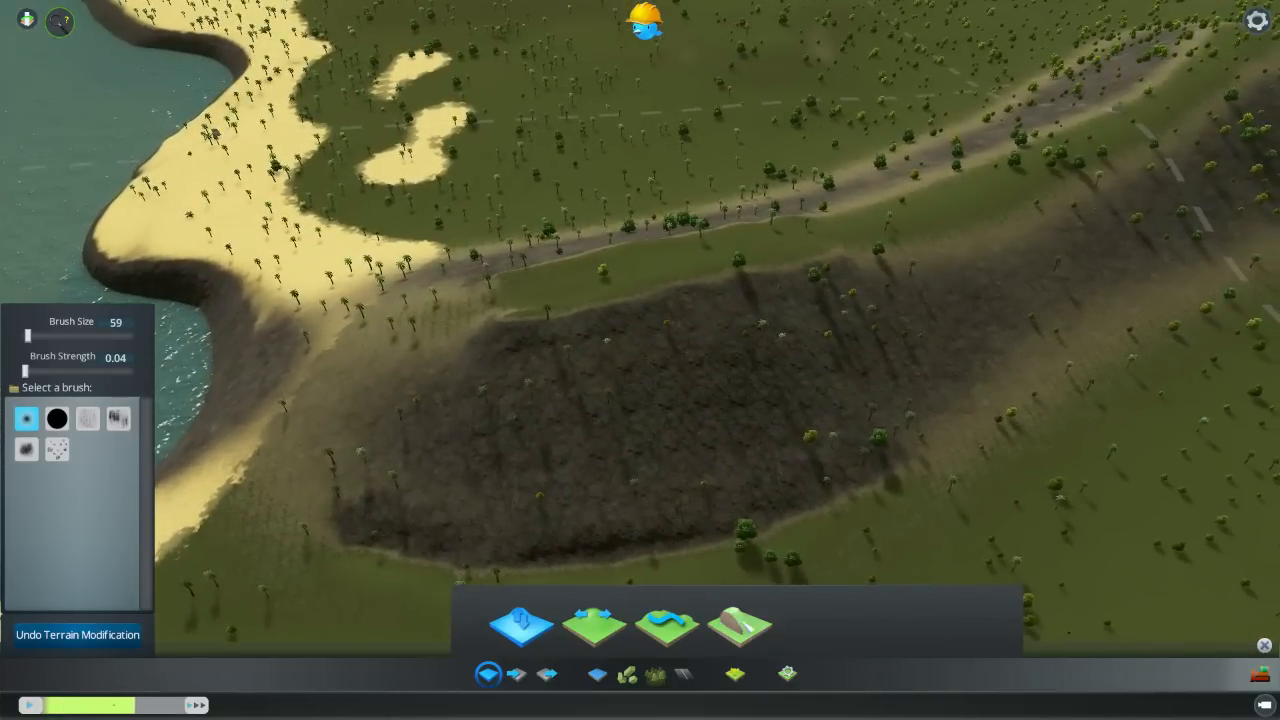
click(752, 628)
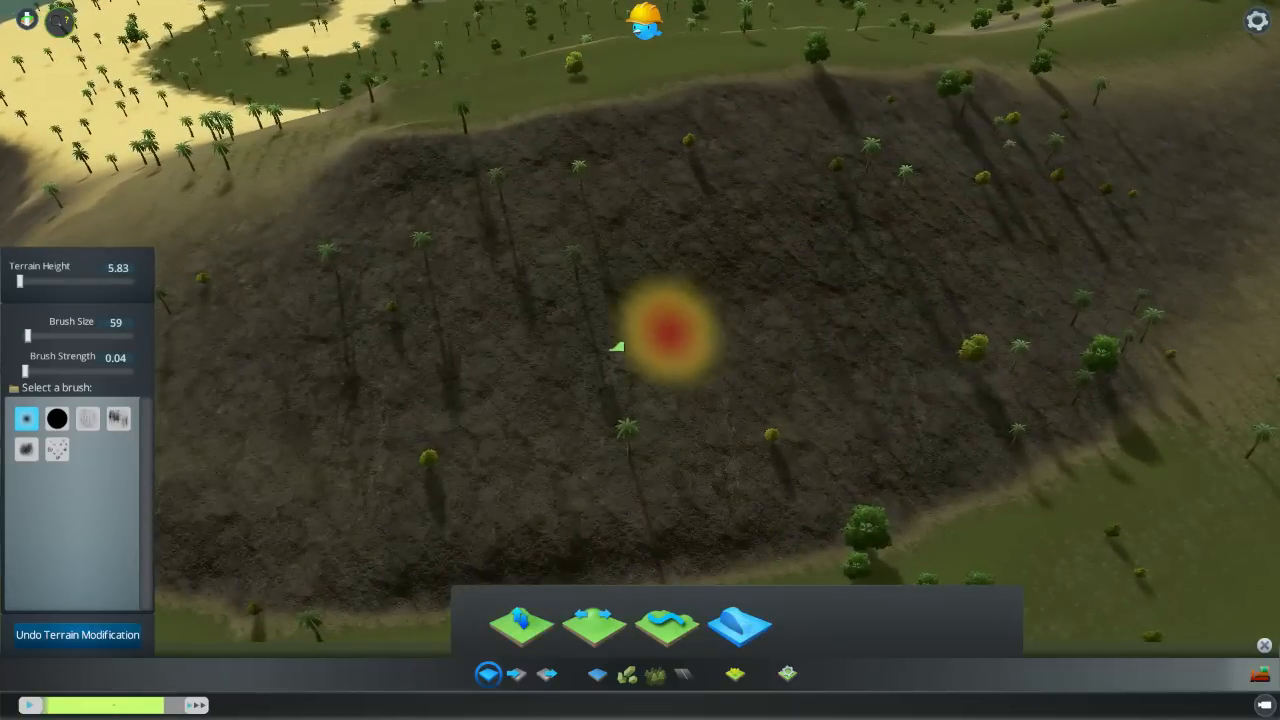
Level a flat terrace across the dark hillside slope
drag(25, 371, 45, 371)
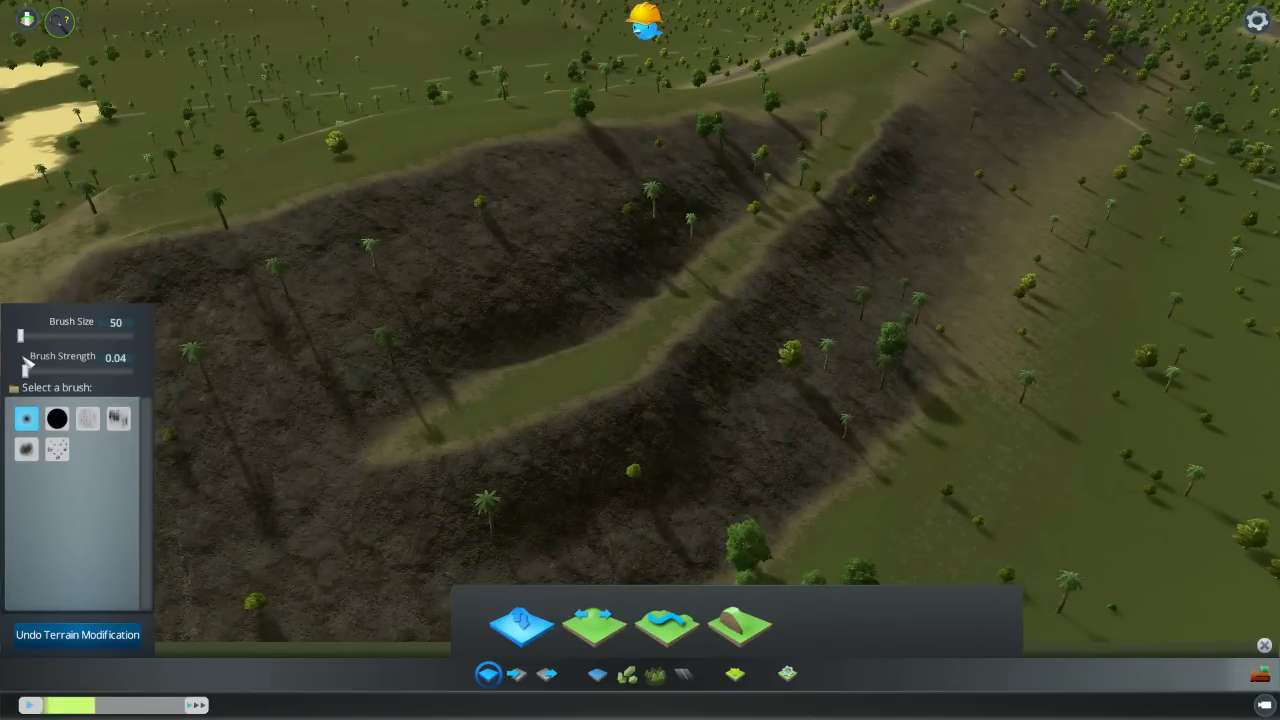
Lower the brush strength to 0.01 for gentle hillside sculpting
drag(25, 371, 22, 371)
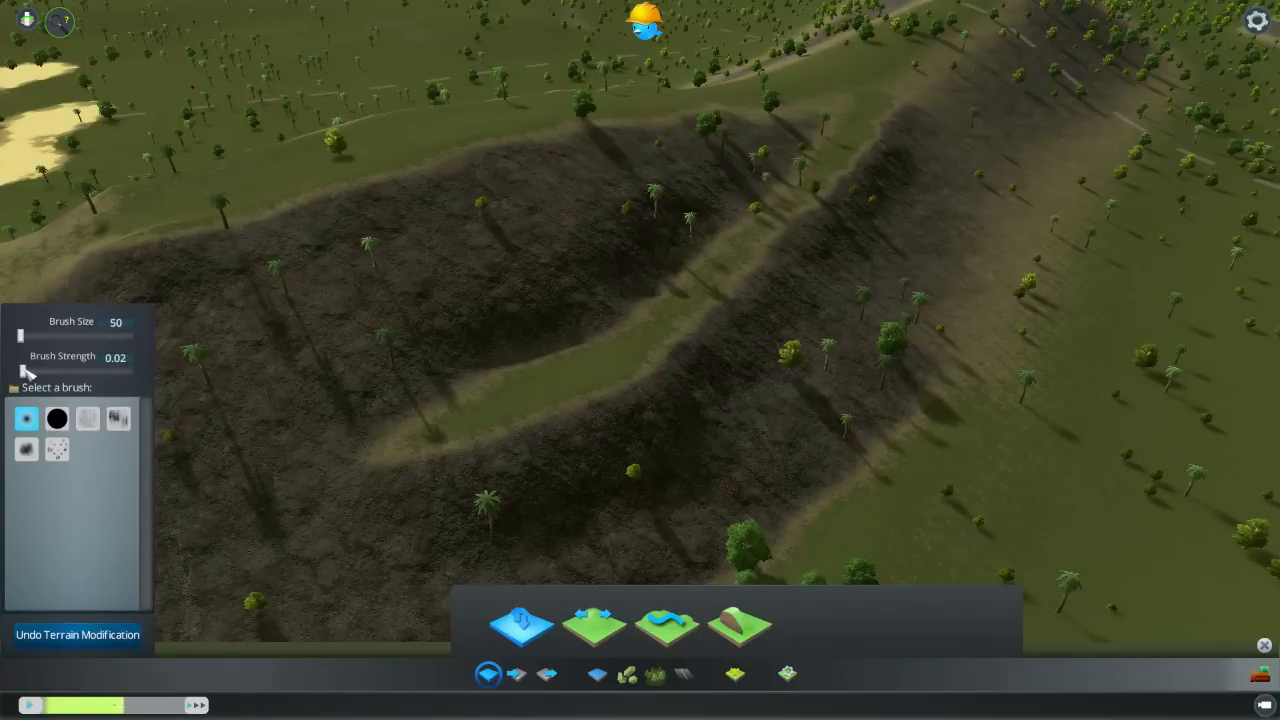
click(23, 371)
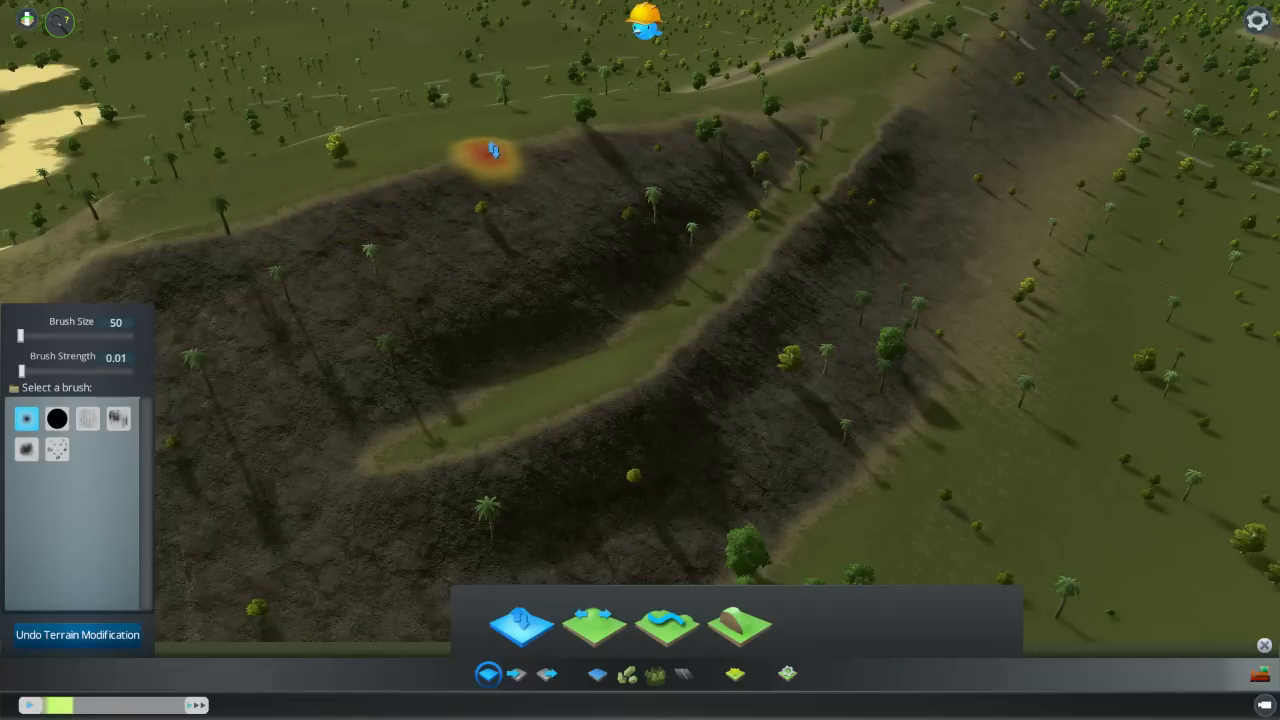
mouse_move(615, 293)
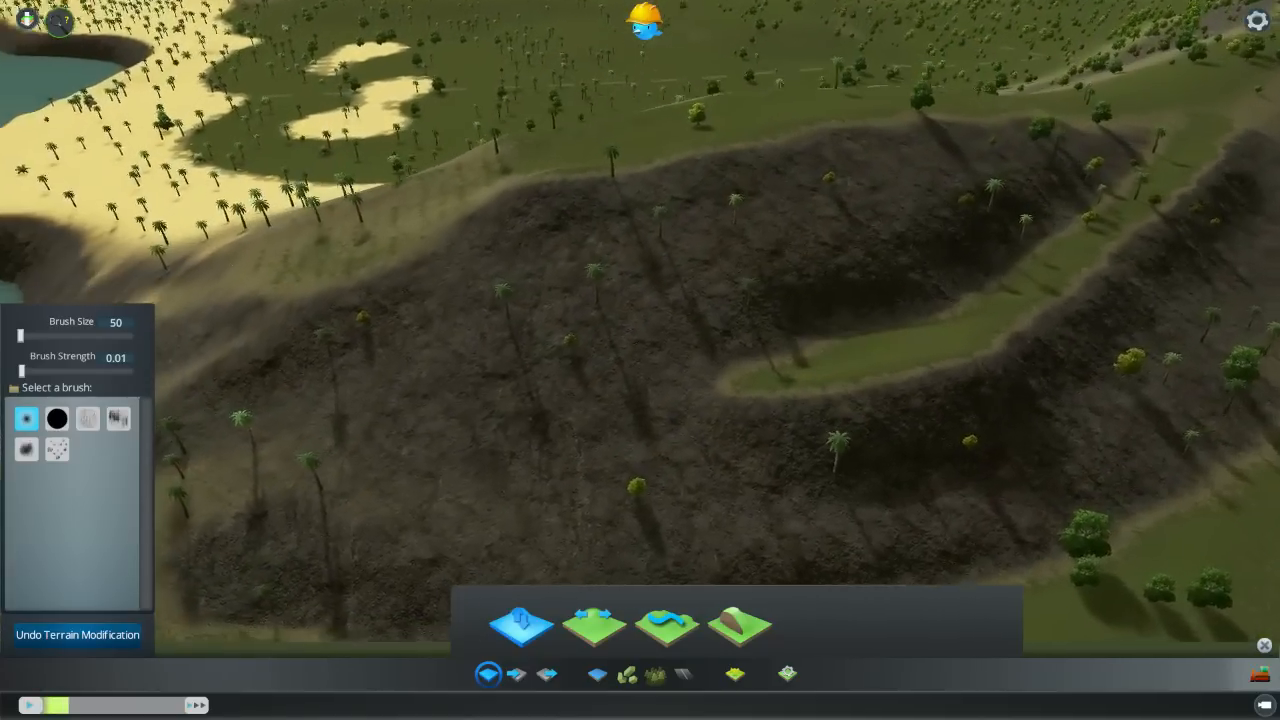
Select the Soften Terrain tool for the grassy valley beside the ridges
click(600, 295)
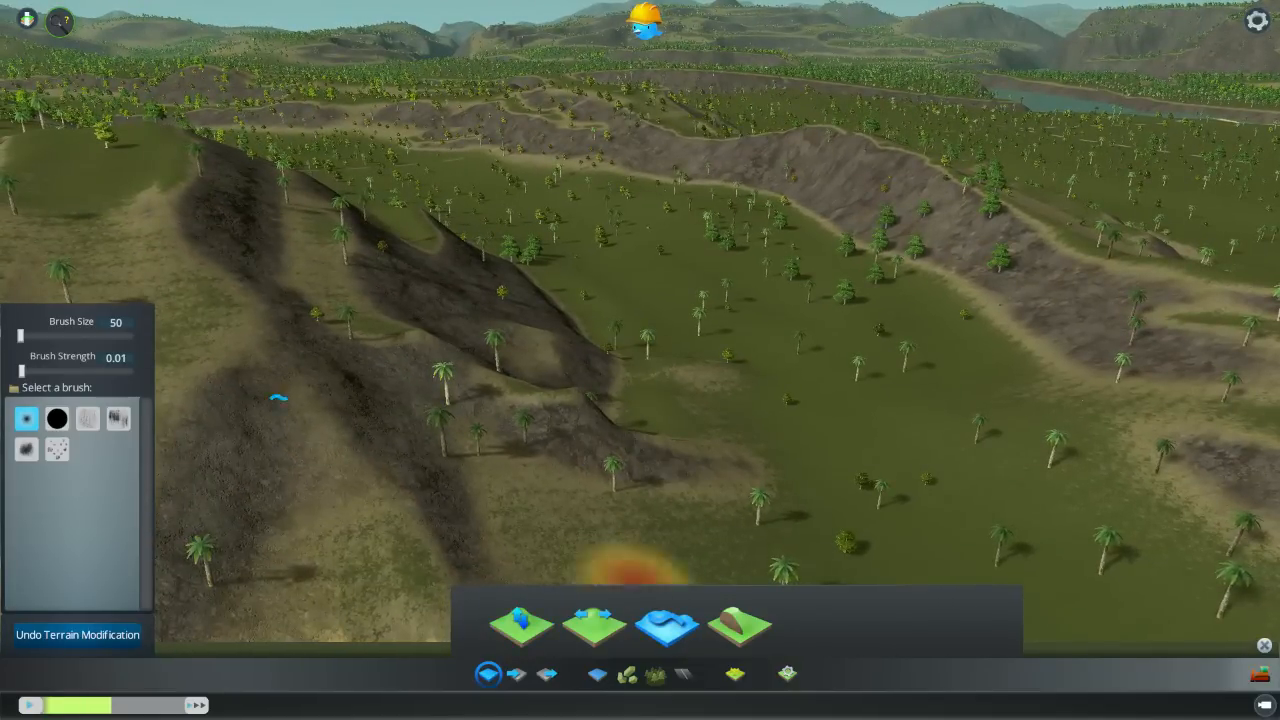
Enlarge the Soften Terrain brush to size 74 for the valley ridges
drag(22, 336, 32, 336)
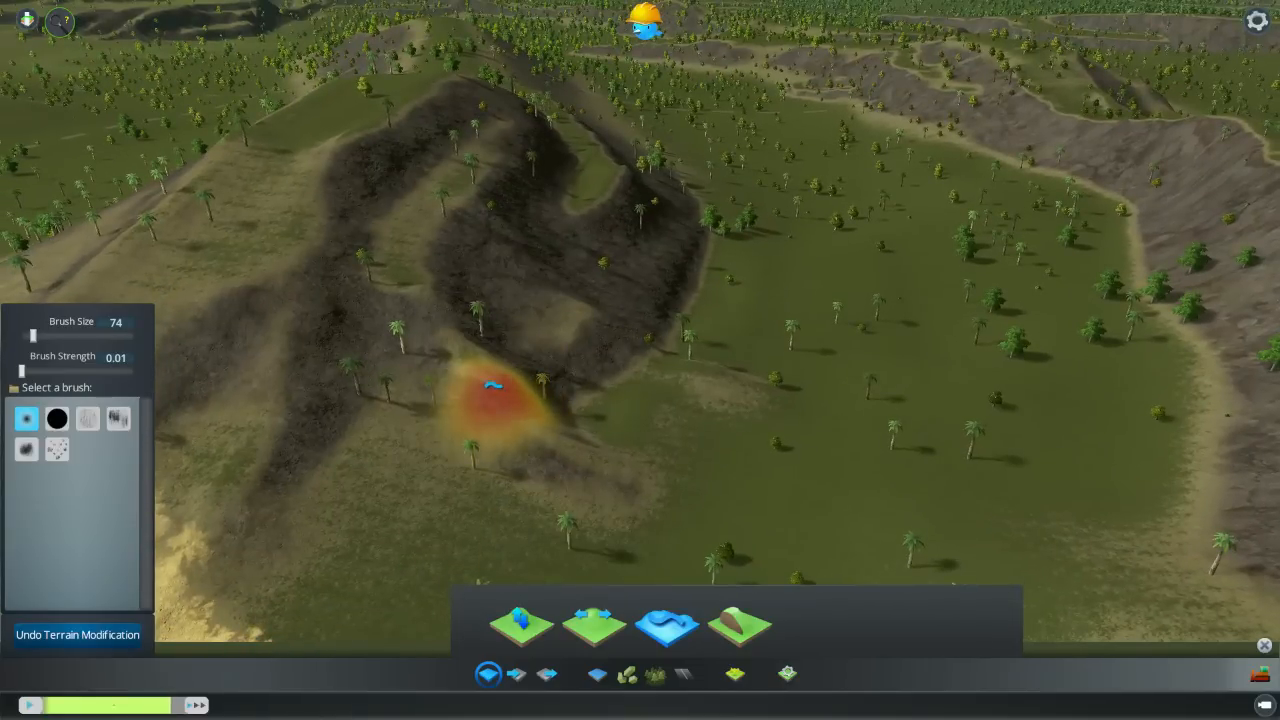
mouse_move(743, 408)
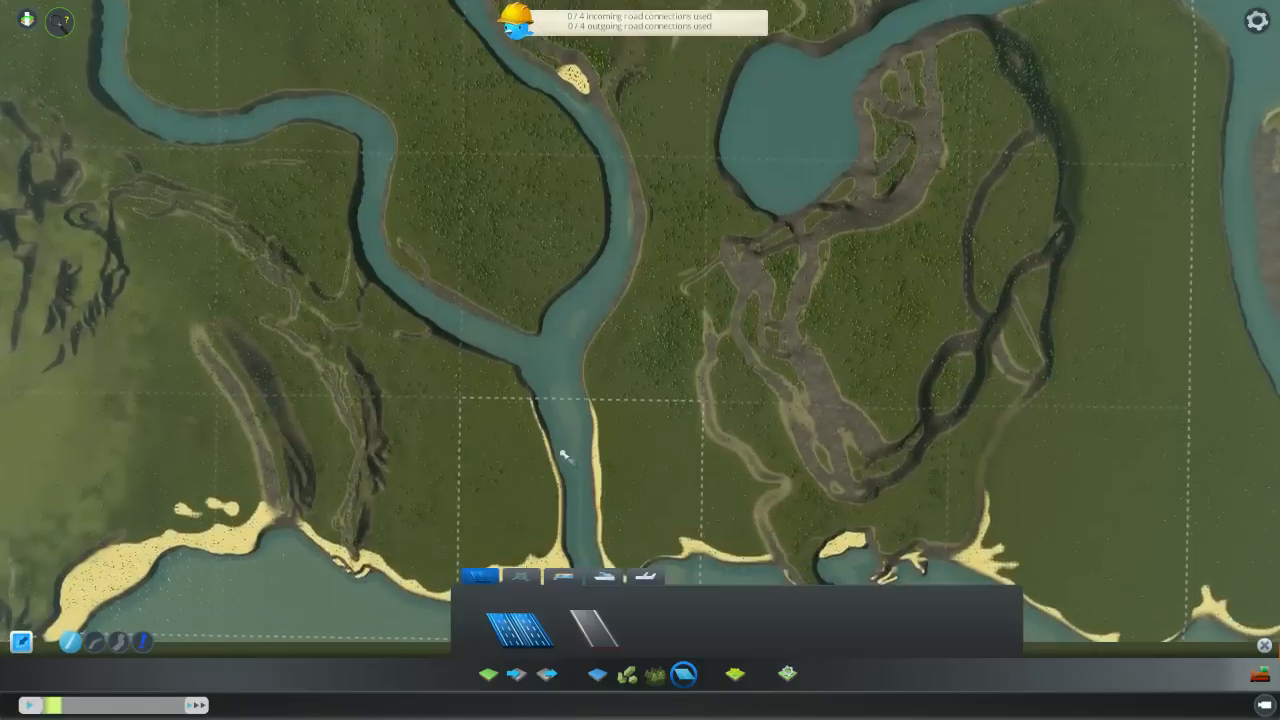
Zoom out and select the sand painting tool in the bottom toolbar
scroll(down, 3)
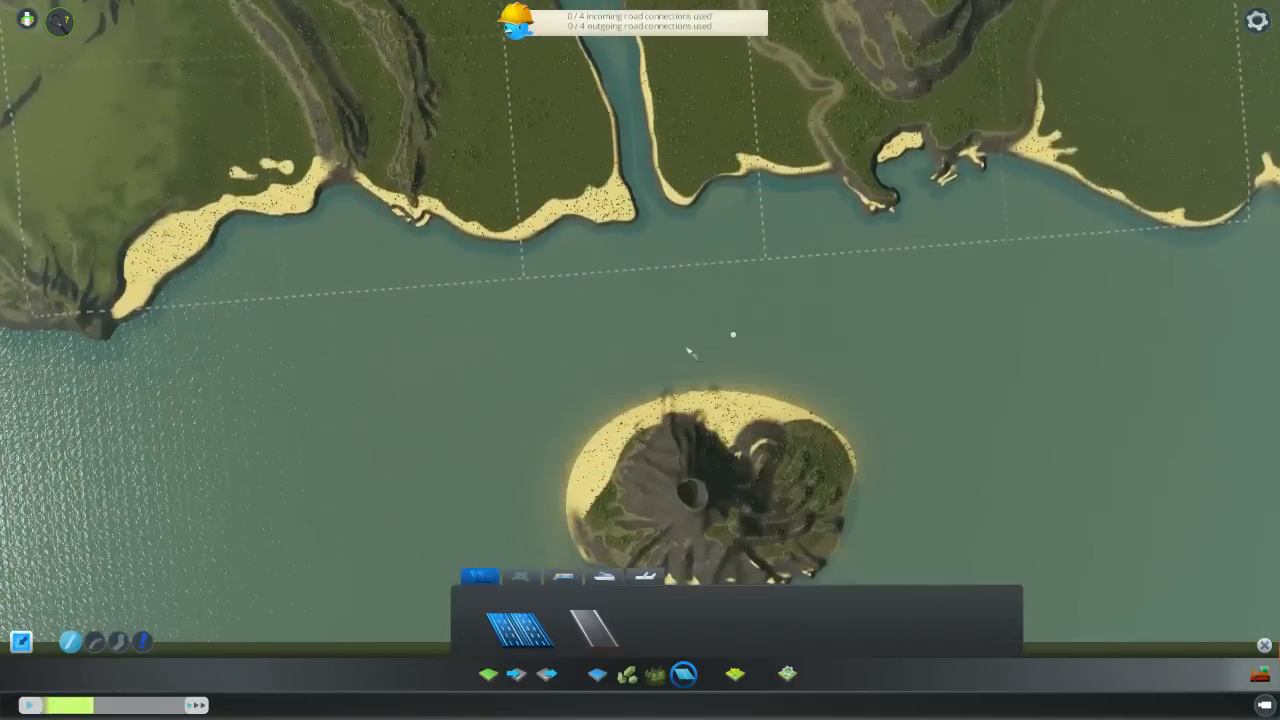
click(733, 673)
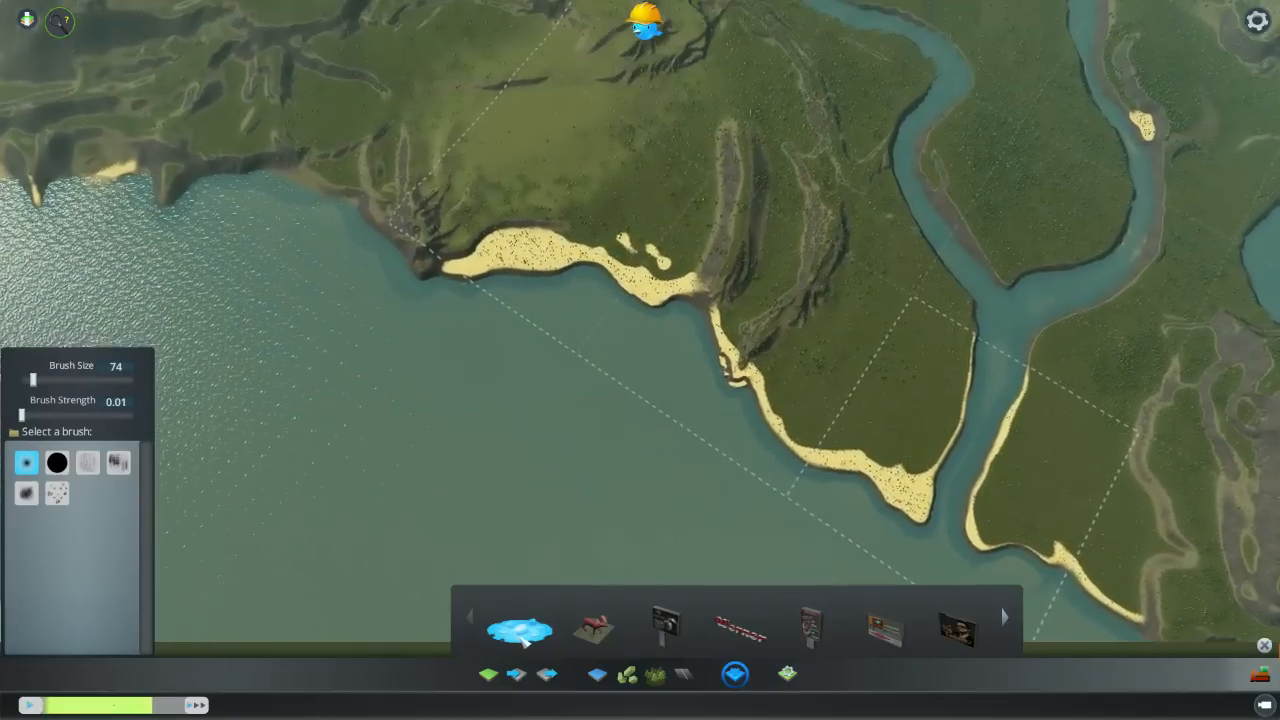
mouse_move(520, 625)
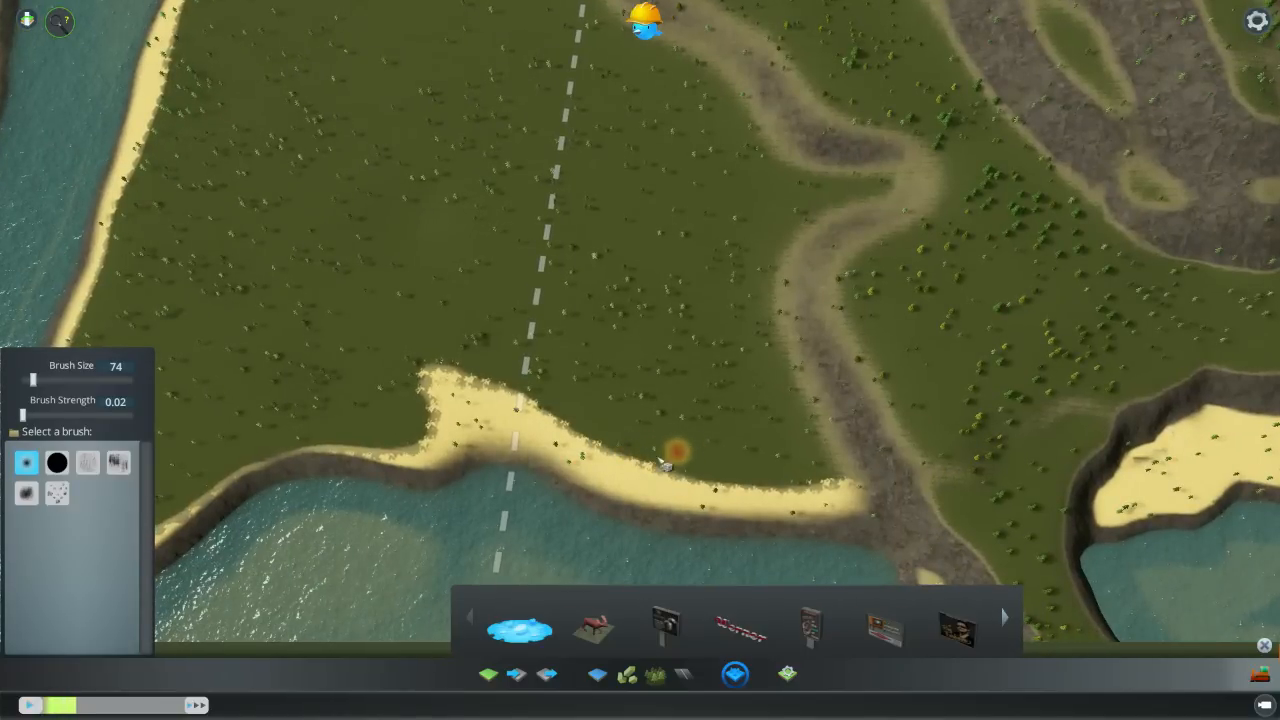
Raise brush strength and paint more sand along the bay's shoreline edge
drag(22, 414, 38, 414)
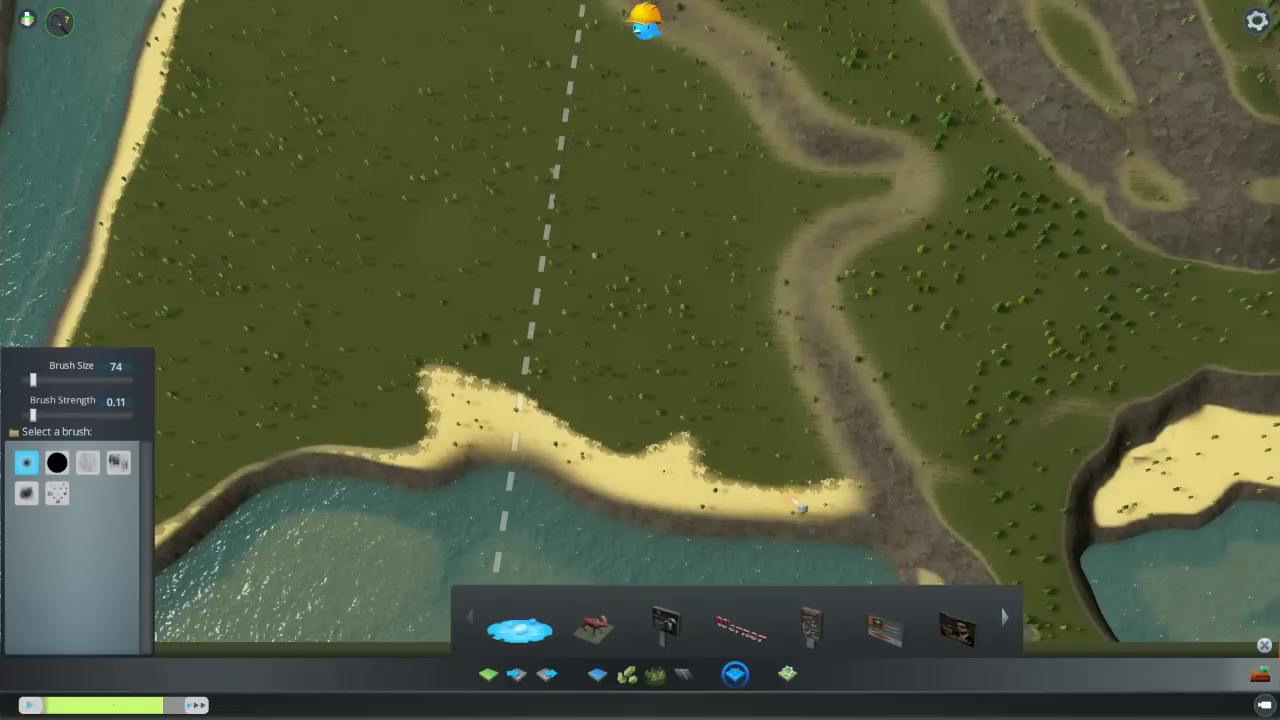
click(672, 448)
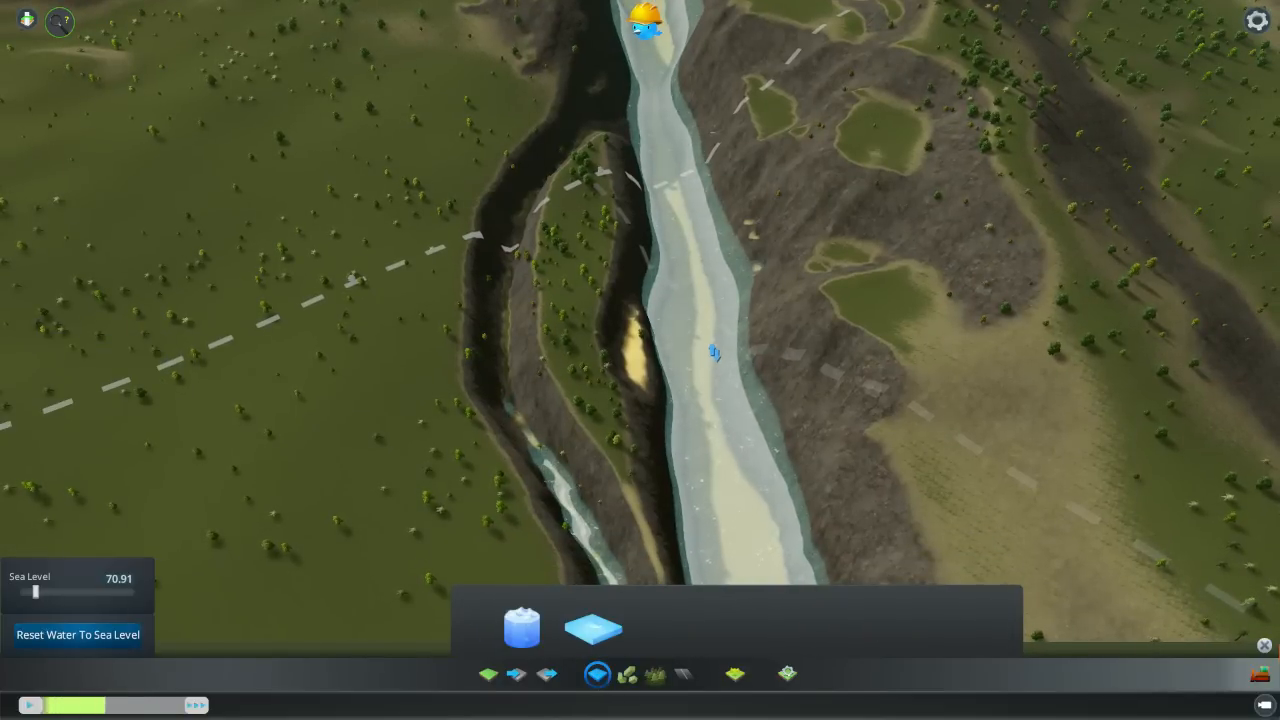
Adjust the Sea Level slider up, then down to 0.00
drag(33, 591, 48, 591)
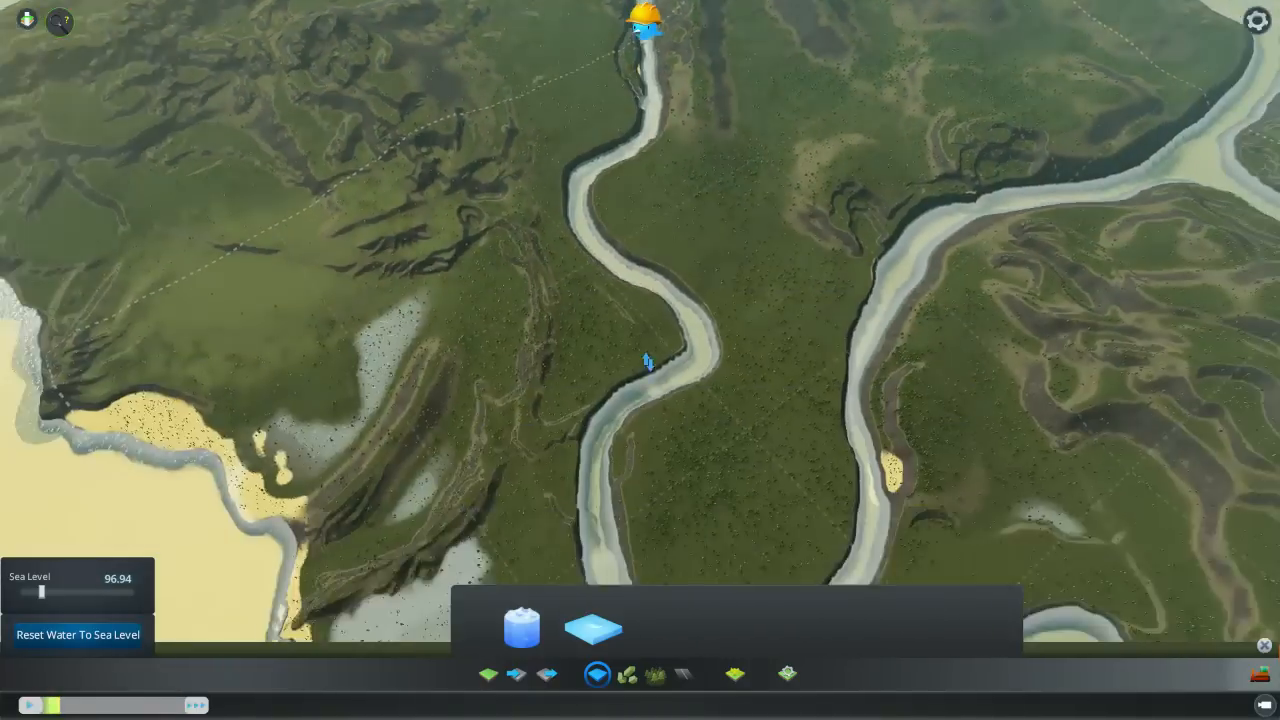
drag(70, 592, 20, 592)
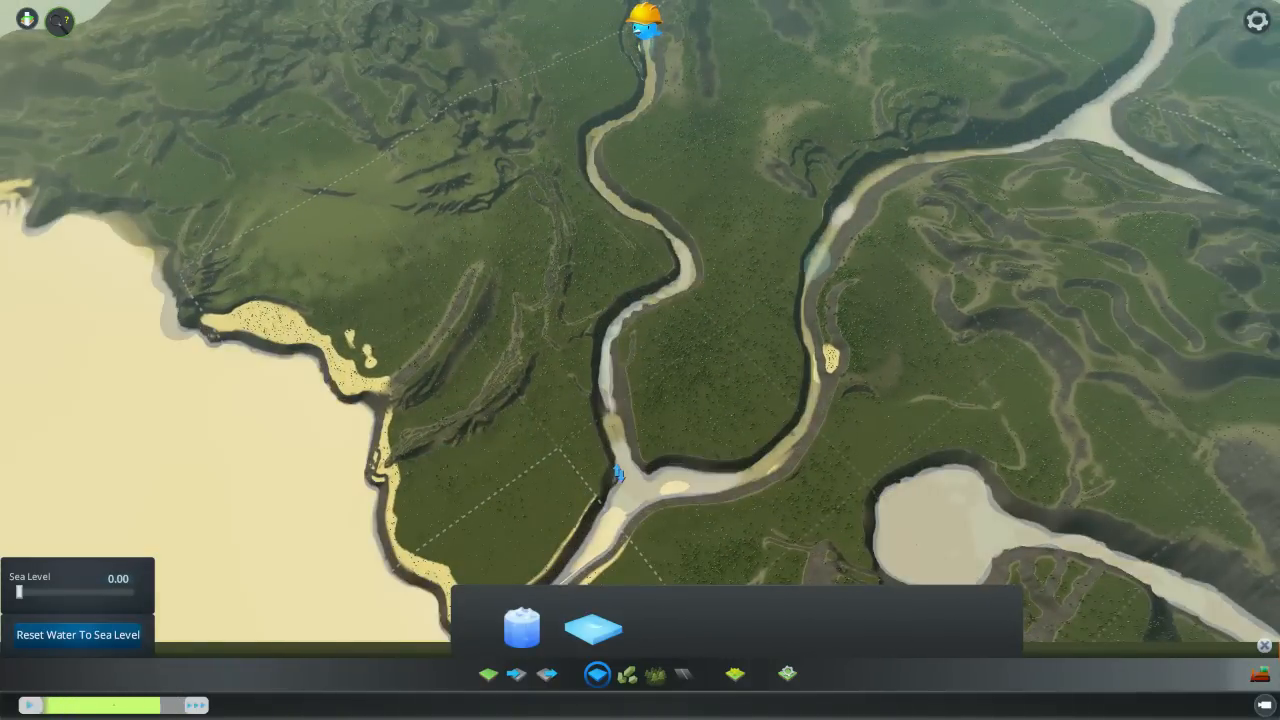
drag(20, 591, 35, 591)
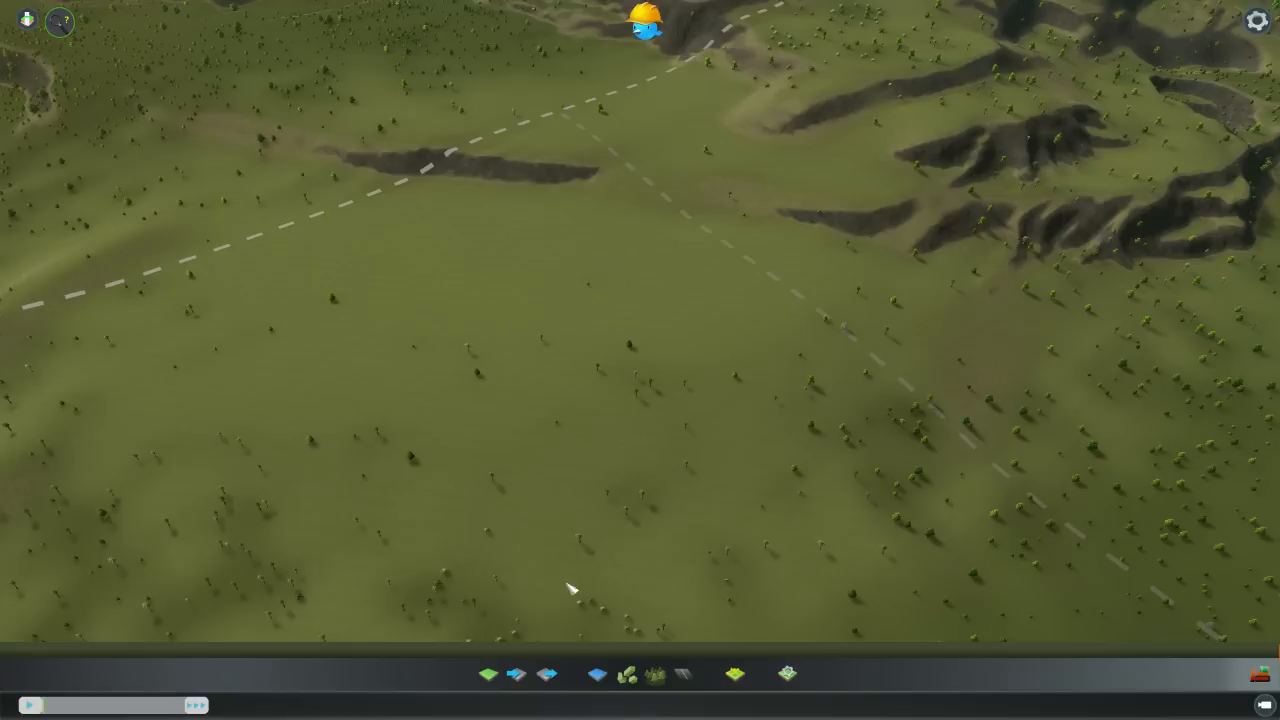
Reopen the Water tool's Sea Level panel from the bottom toolbar
click(490, 680)
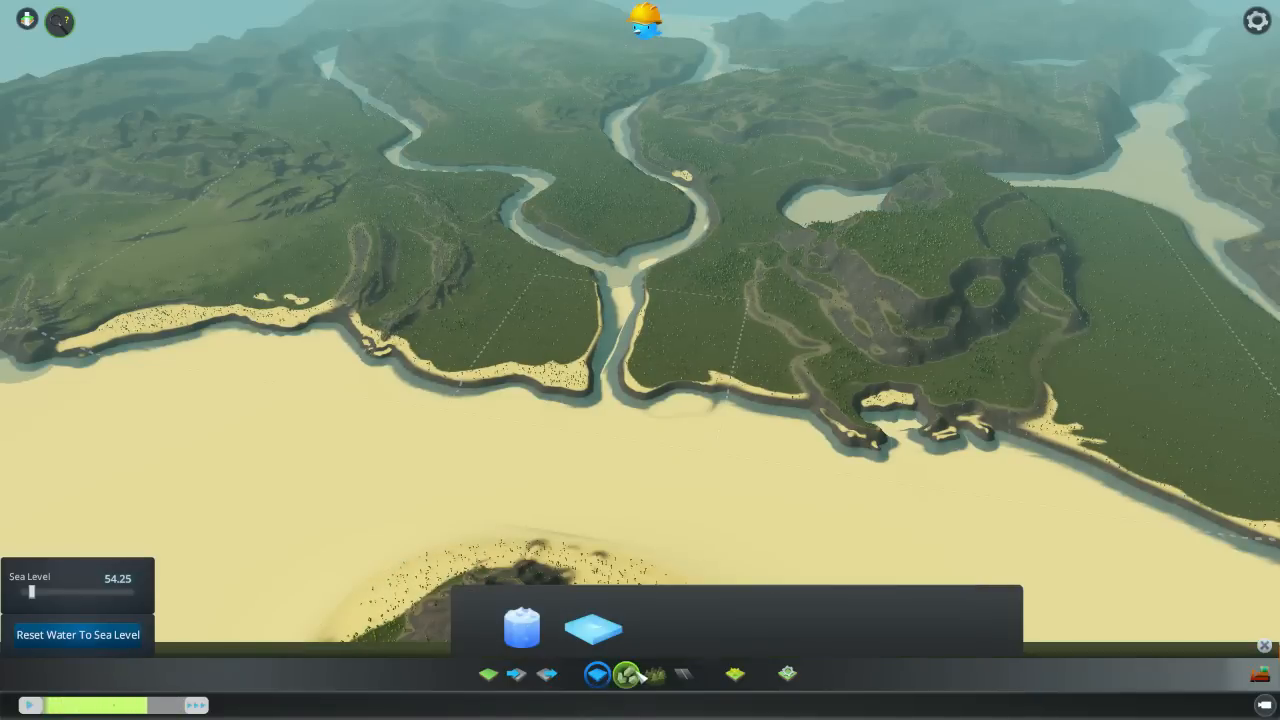
Select the Trees tool in the bottom toolbar to start placing trees
click(626, 670)
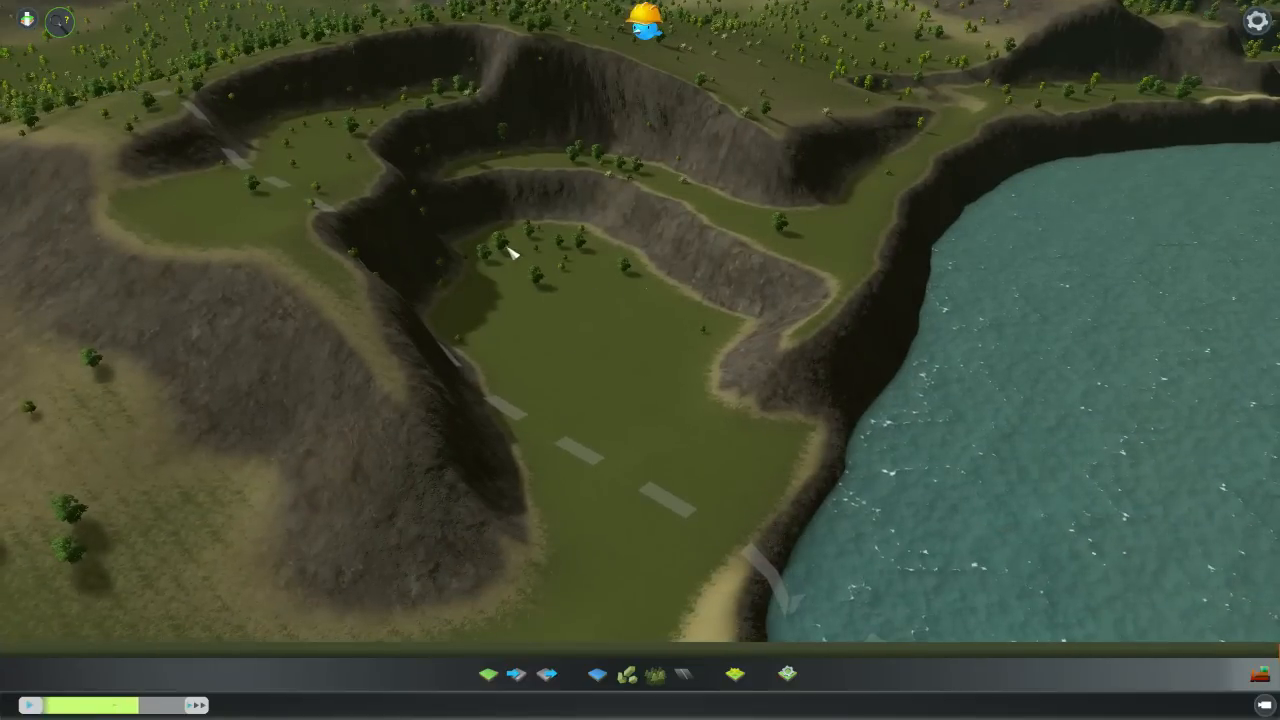
mouse_move(663, 307)
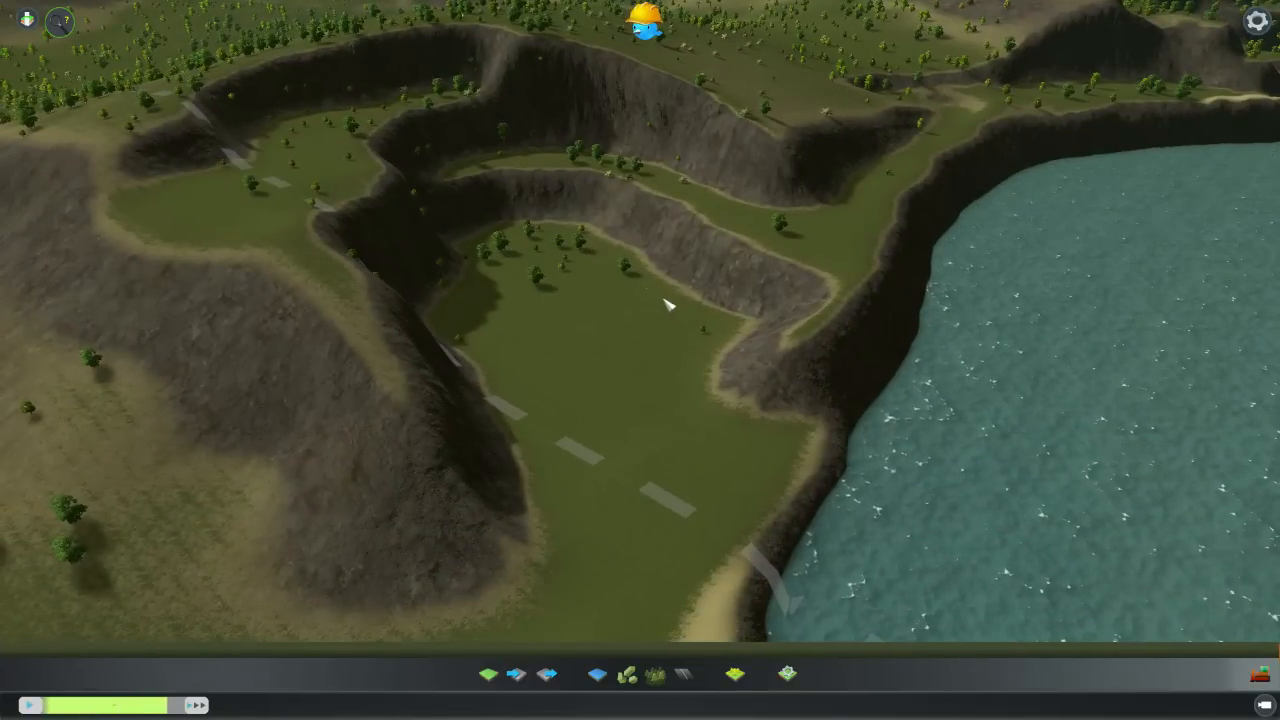